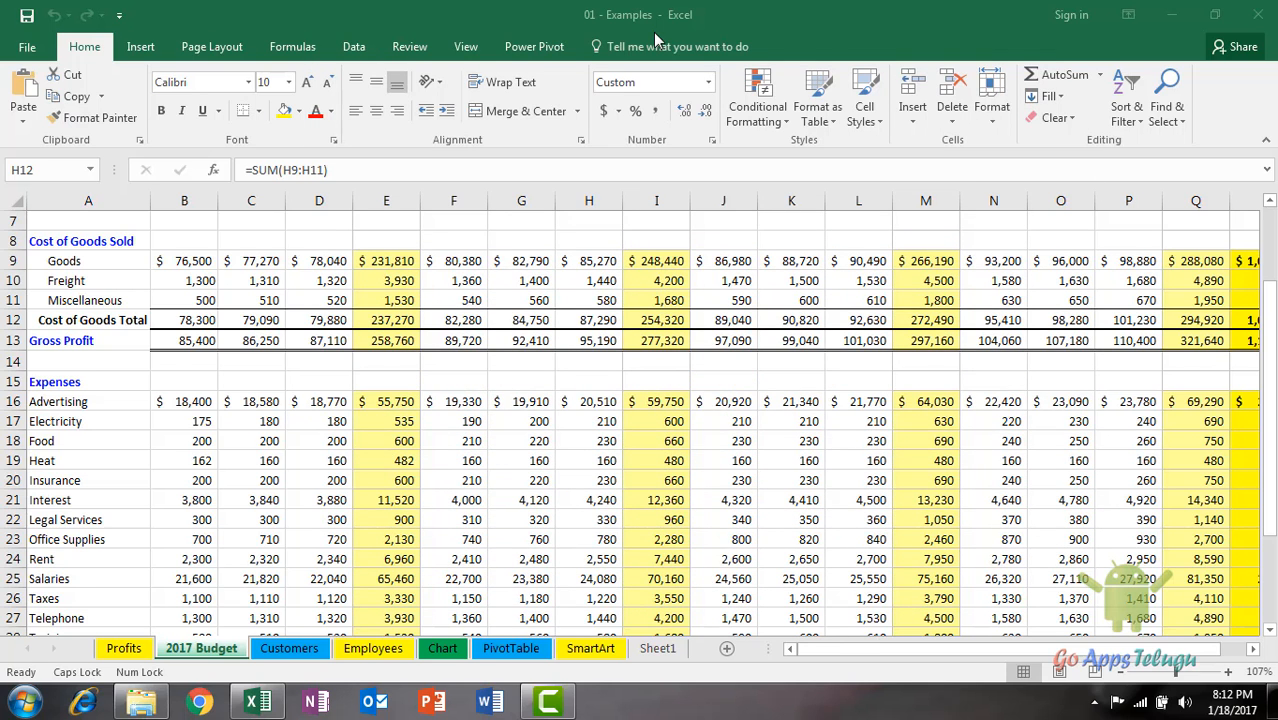
- Insert a comment on Gross Profit cell I13 and start typing the greeting 'Hi th'
click(588, 320)
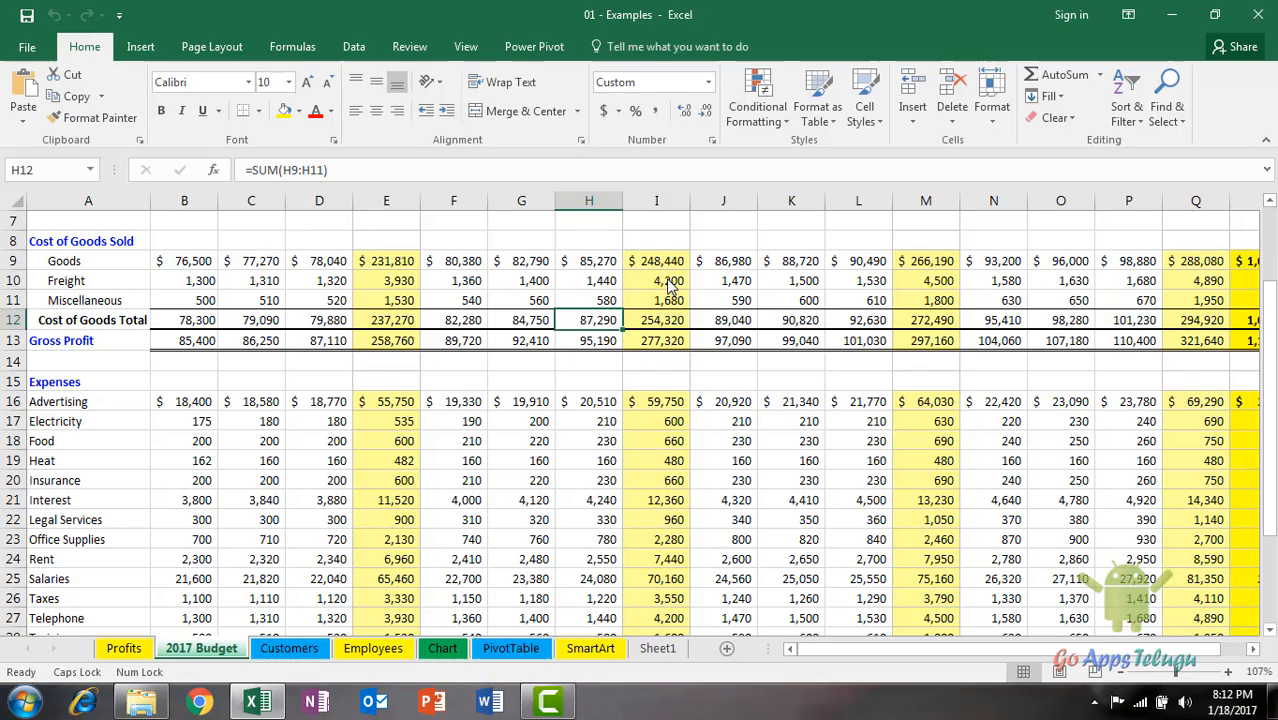
click(656, 280)
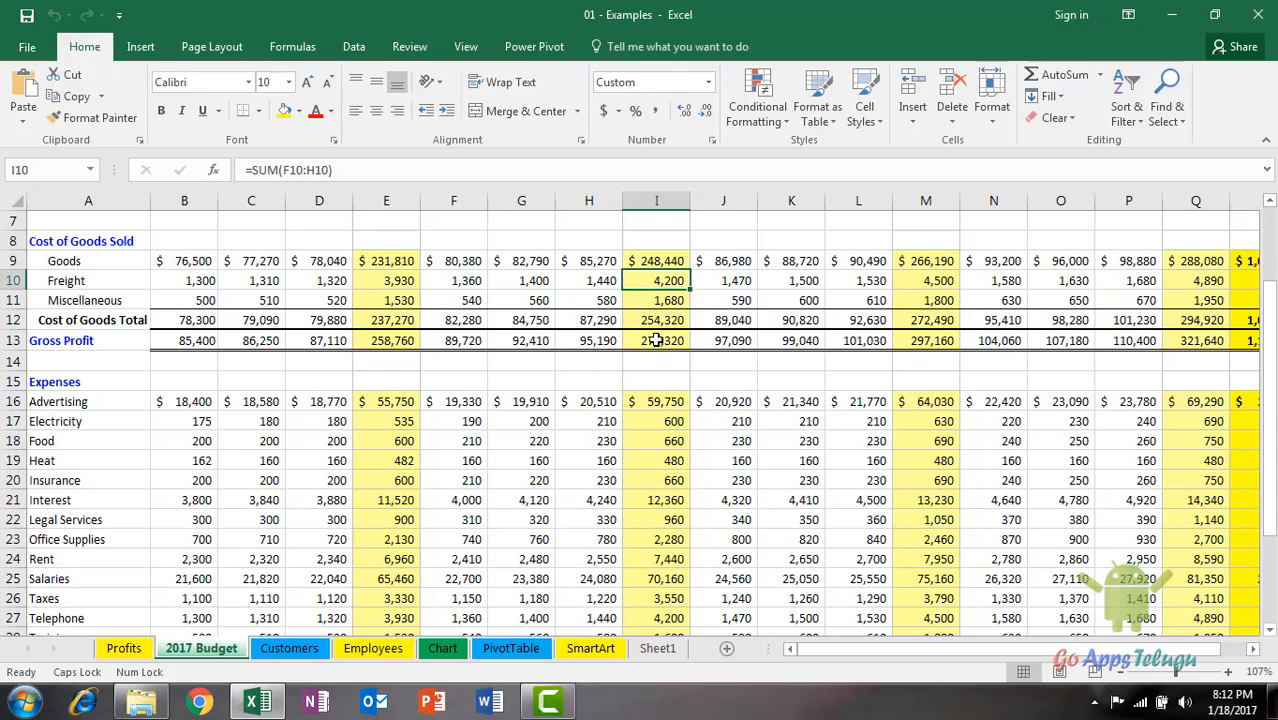
right_click(656, 340)
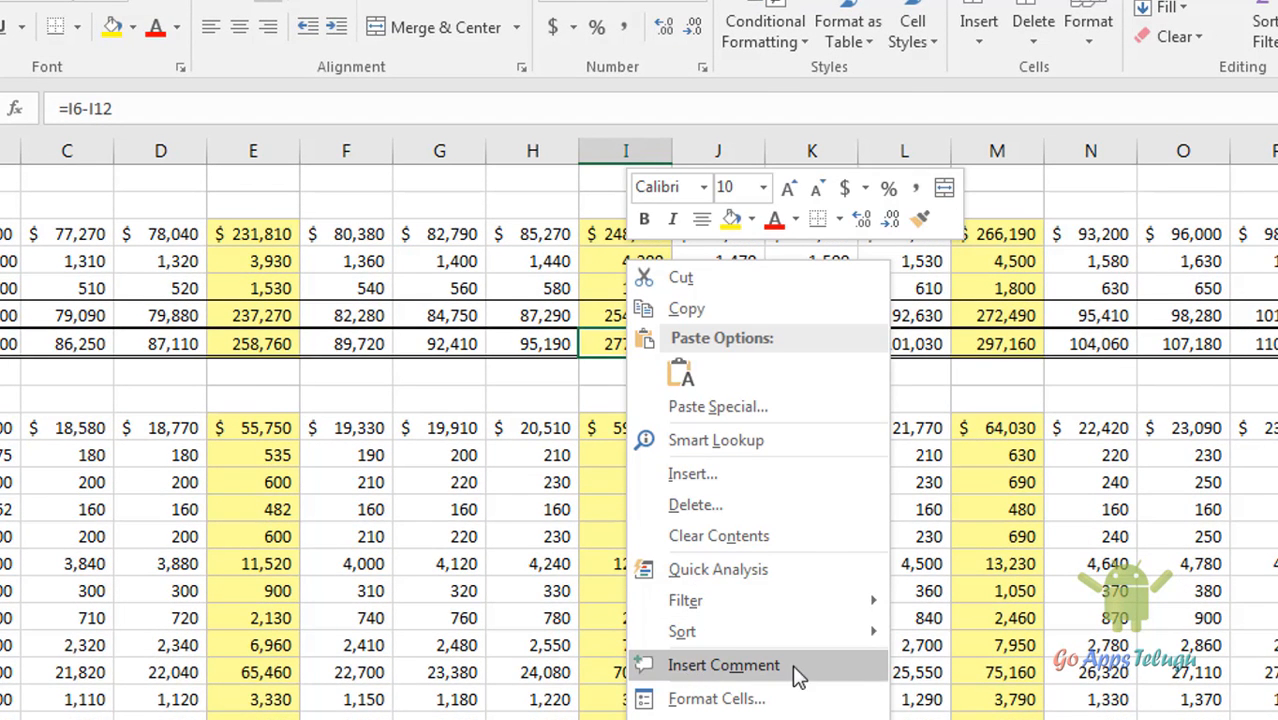
click(722, 664)
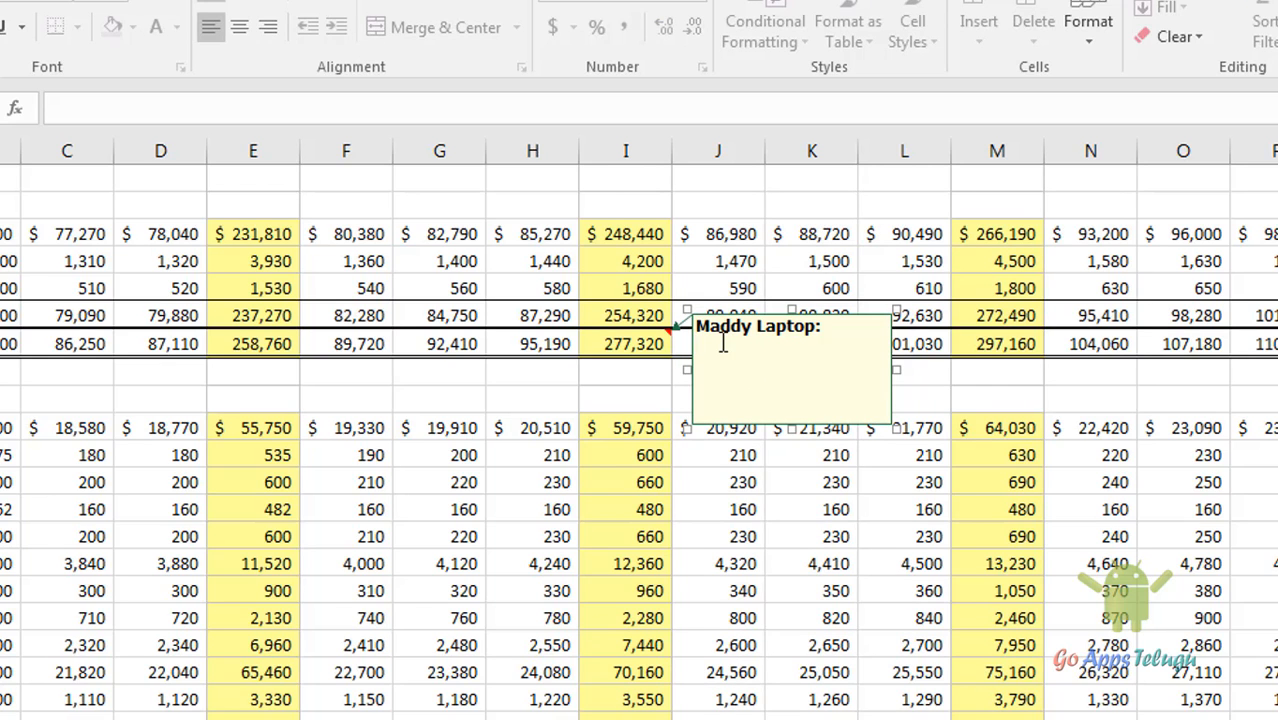
text(Hi th)
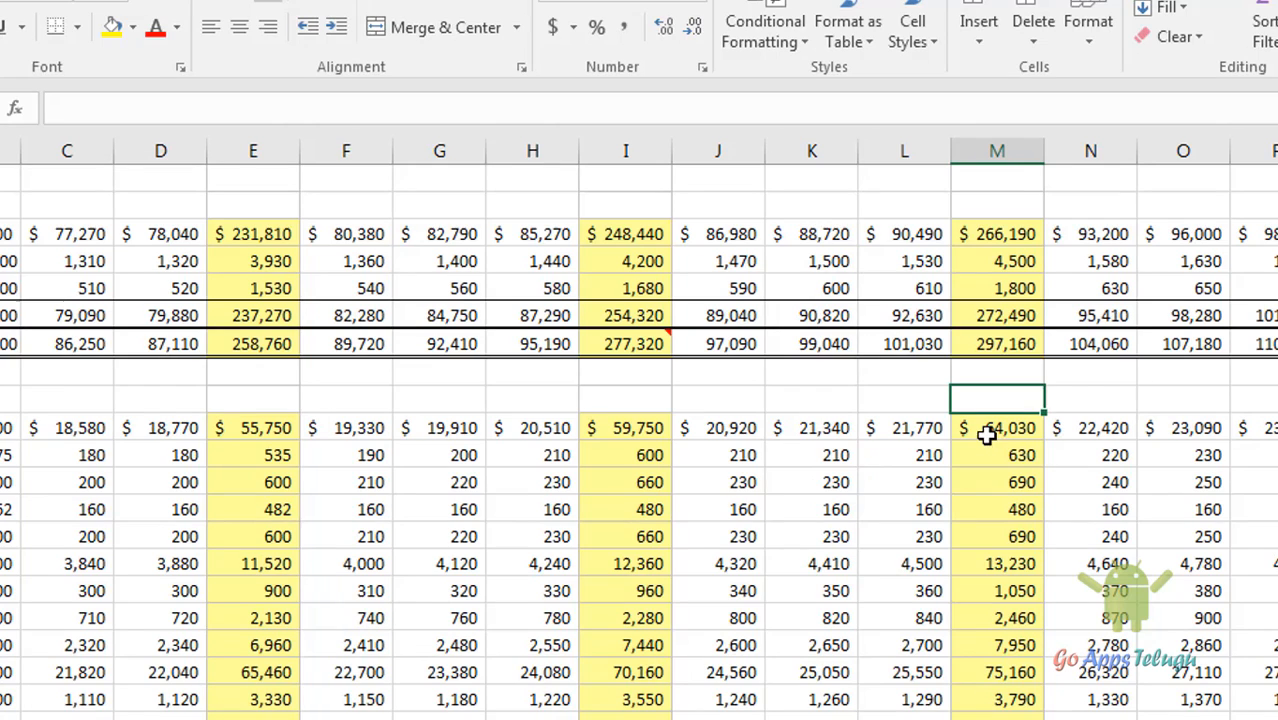
mouse_move(628, 364)
text(TOTAL VALUES)
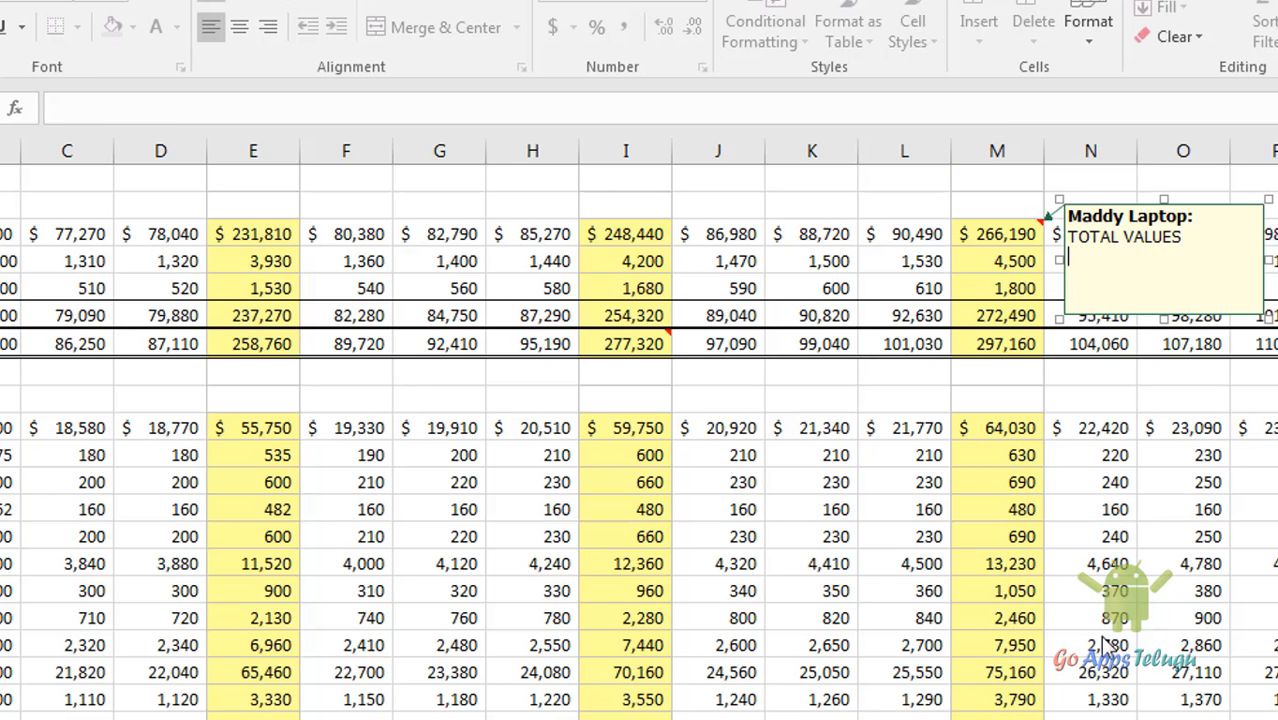
- Finish the TOTAL VALUES comment on M9, reopen it via Edit Comment, and close it again
click(1090, 510)
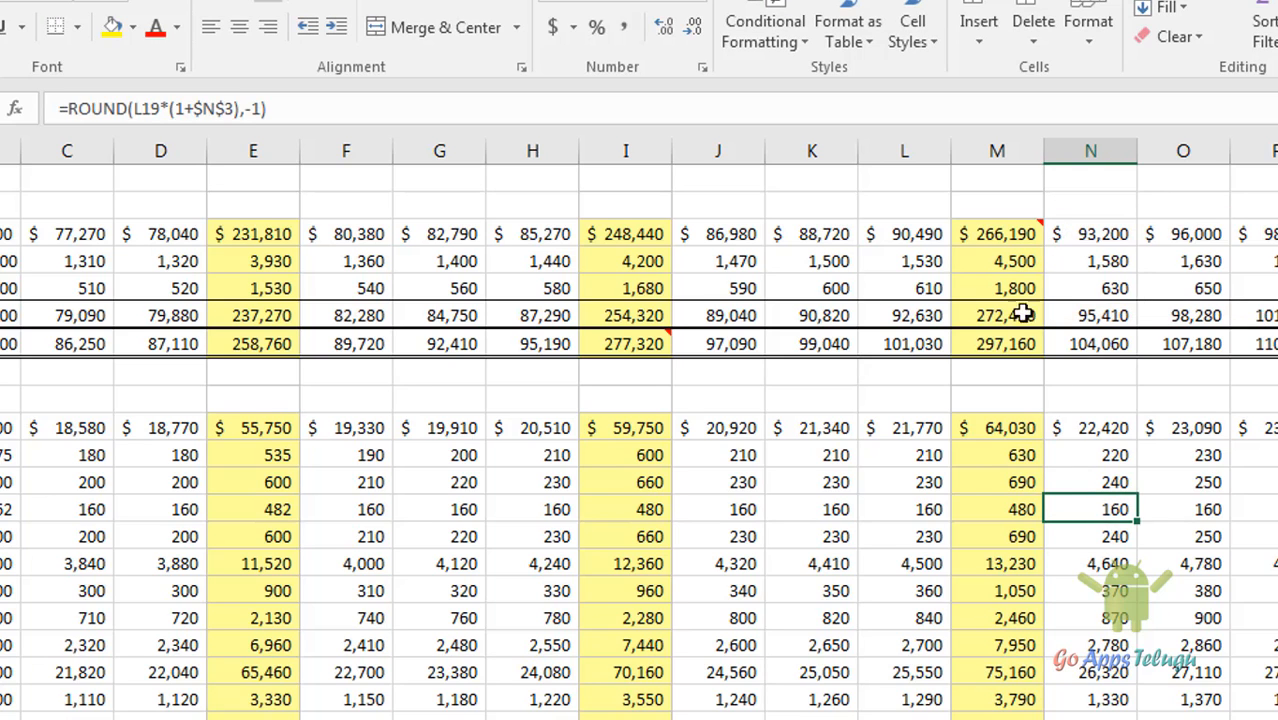
click(998, 234)
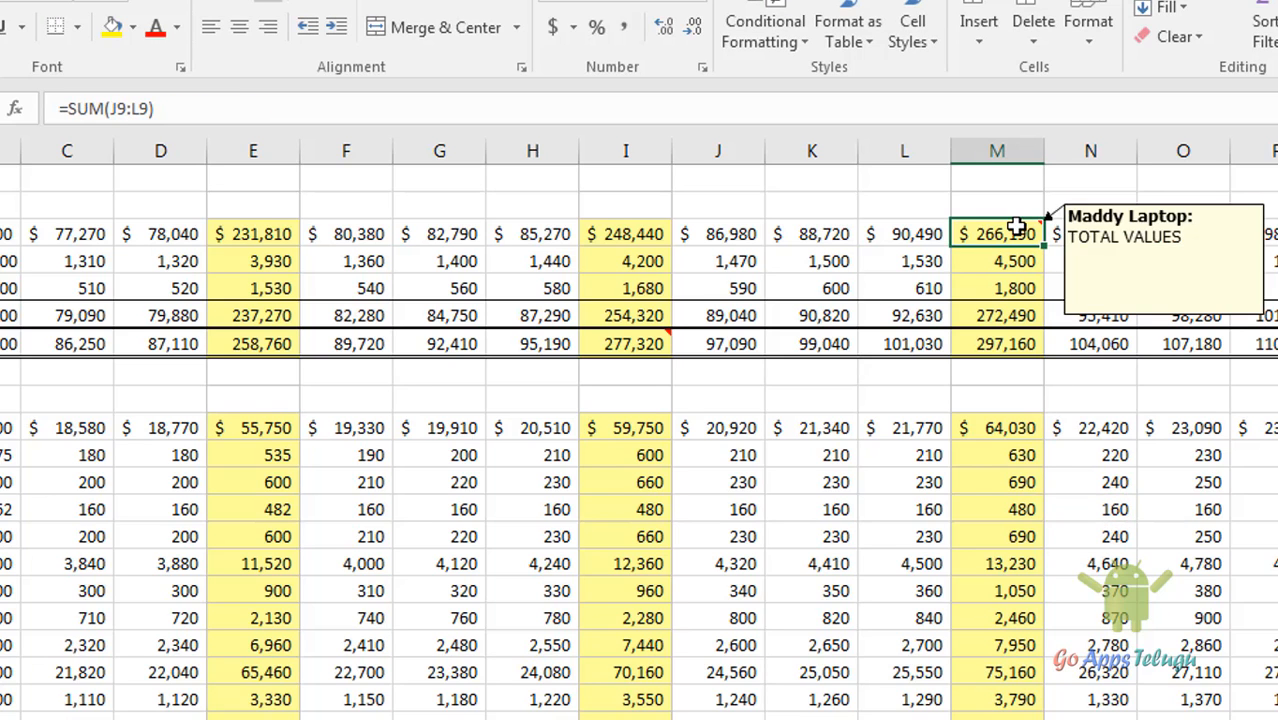
double_click(996, 232)
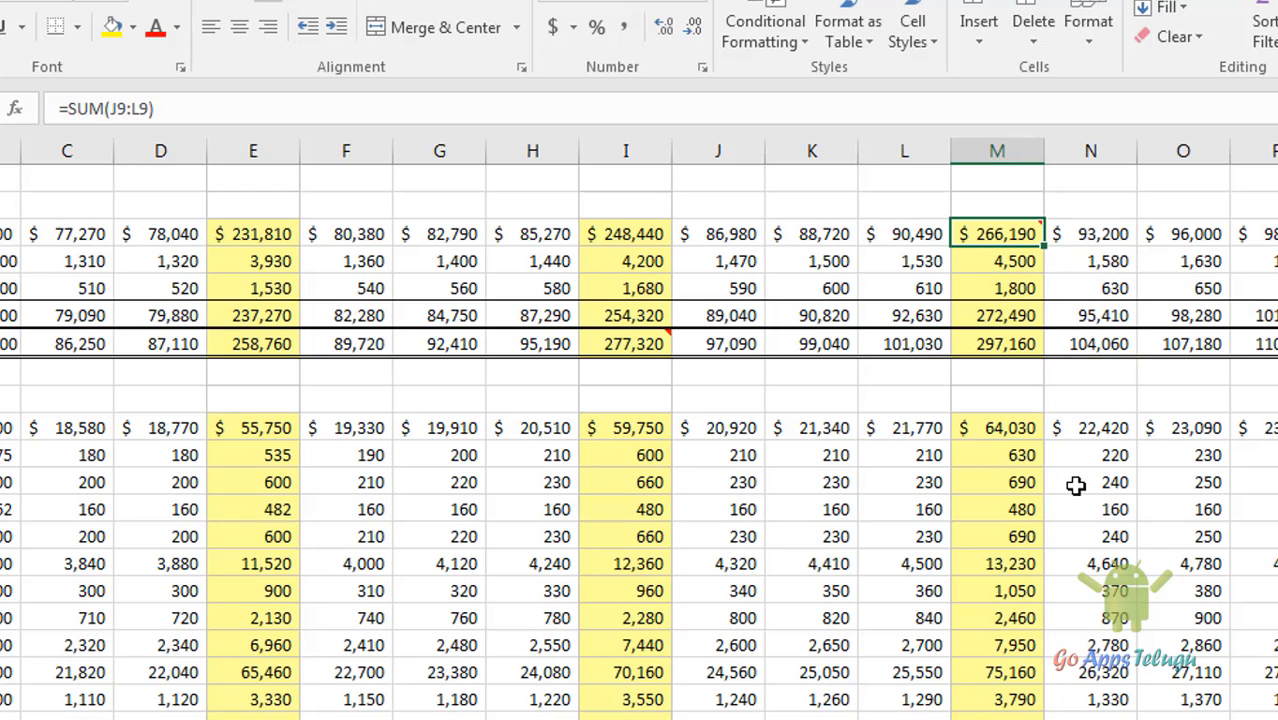
mouse_move(998, 232)
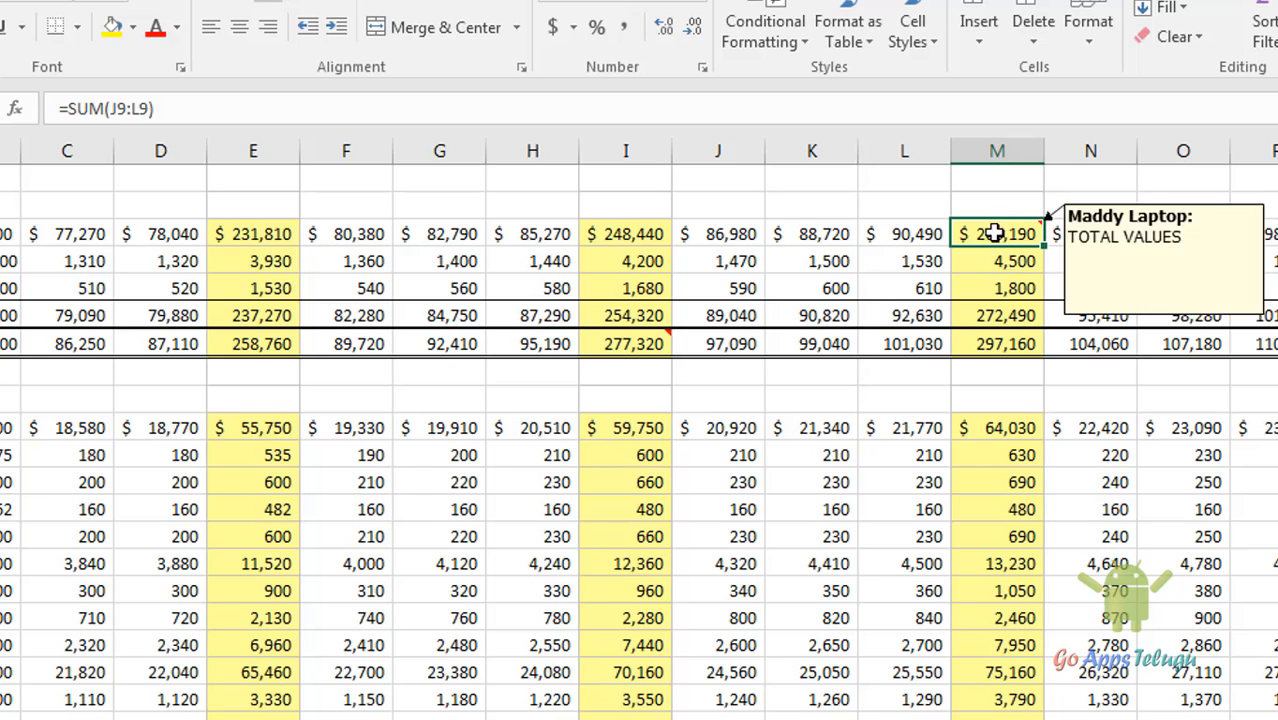
right_click(996, 234)
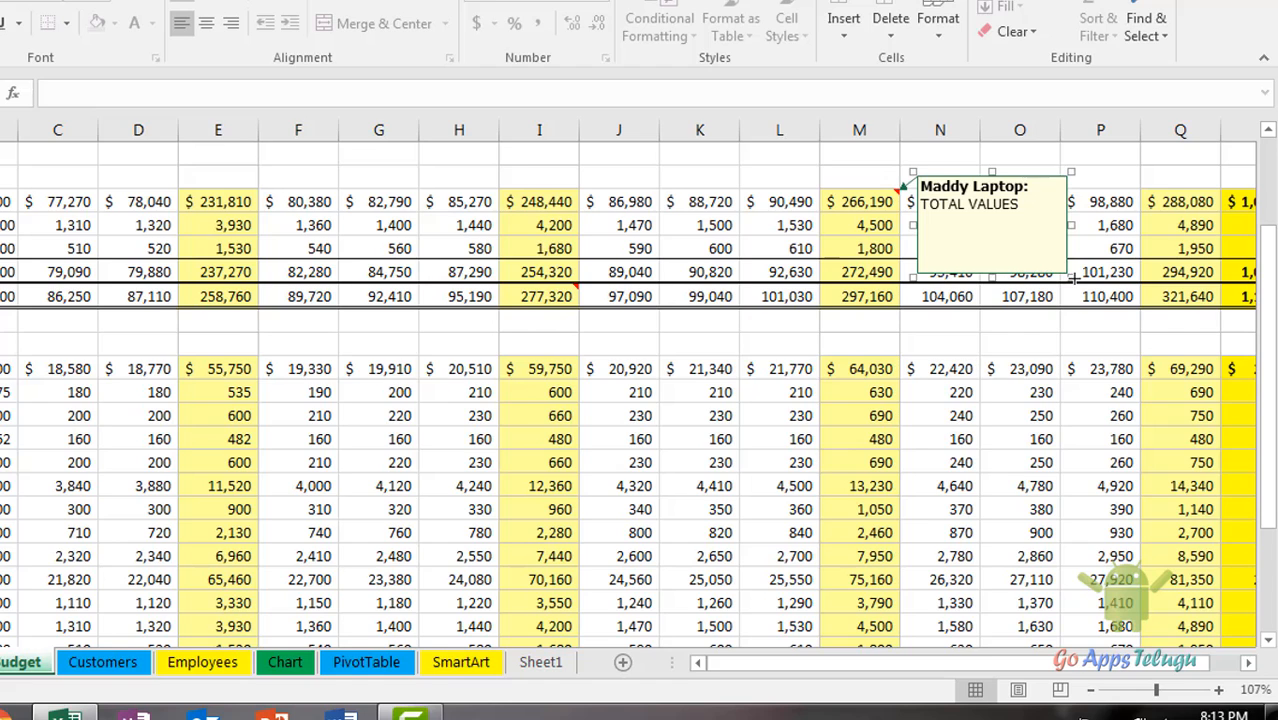
click(860, 200)
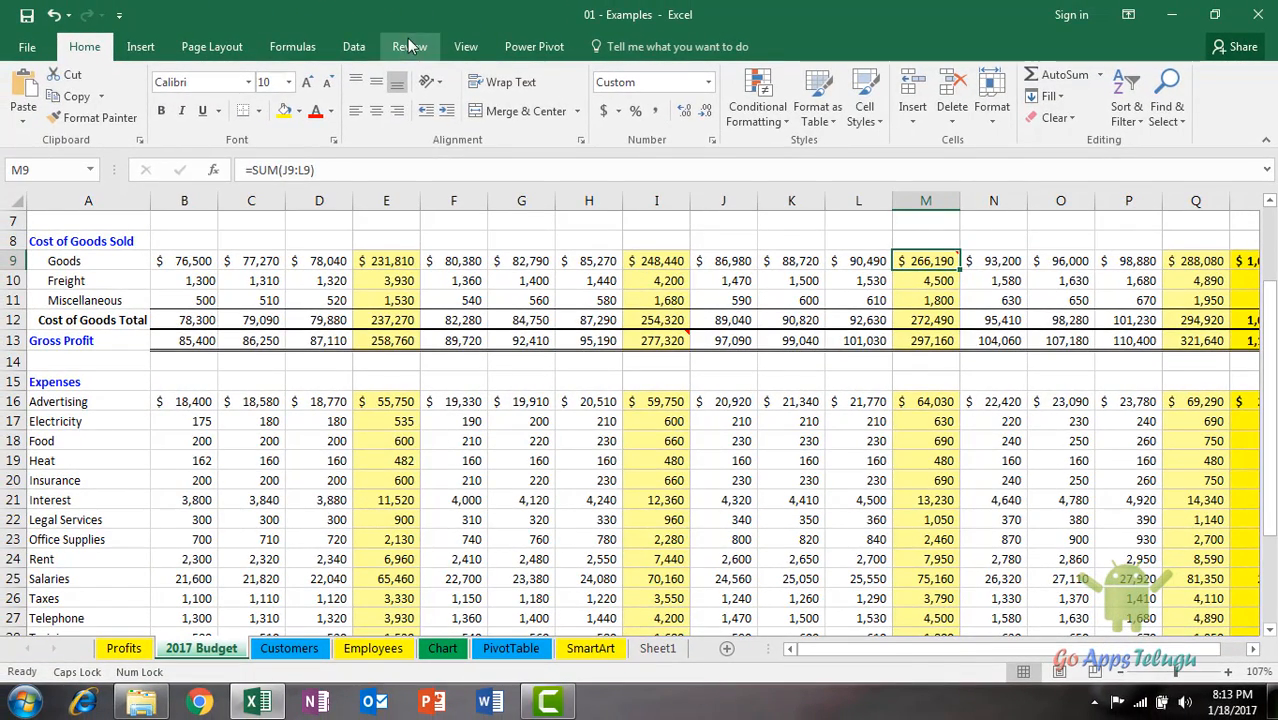
- Use Show All Comments on the Review ribbon to display both comments, then hide them again
click(408, 46)
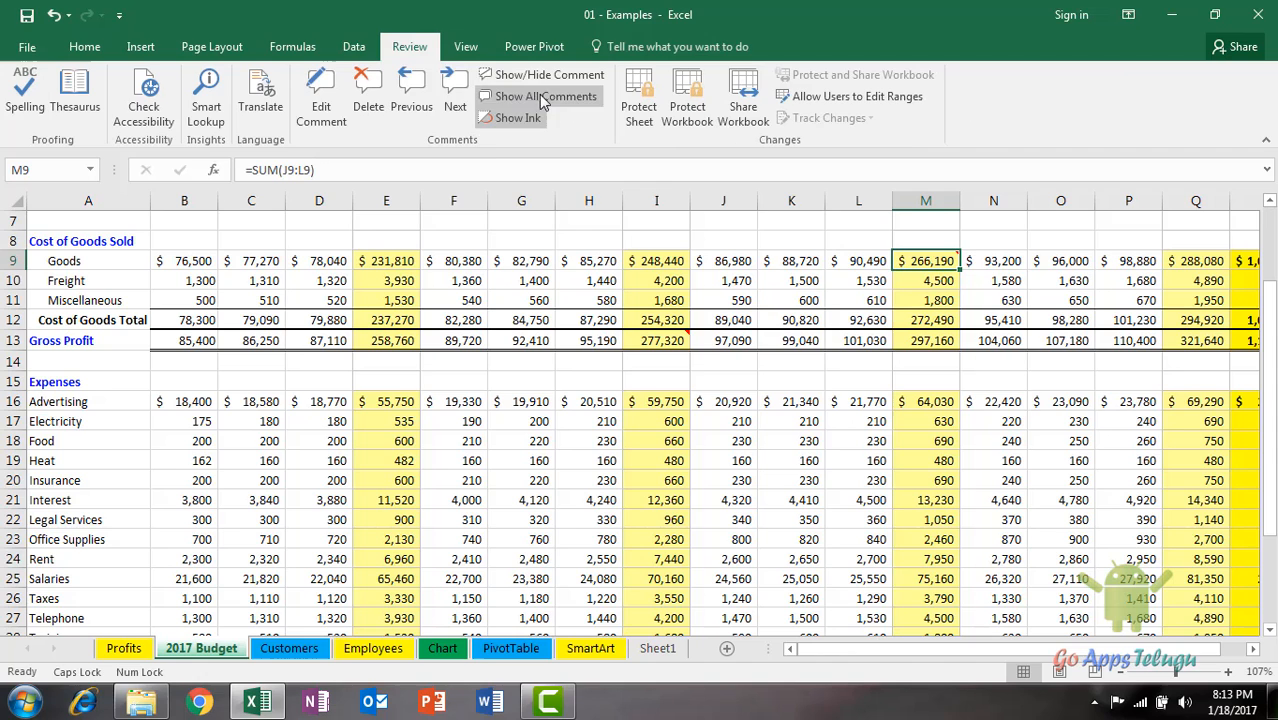
click(544, 96)
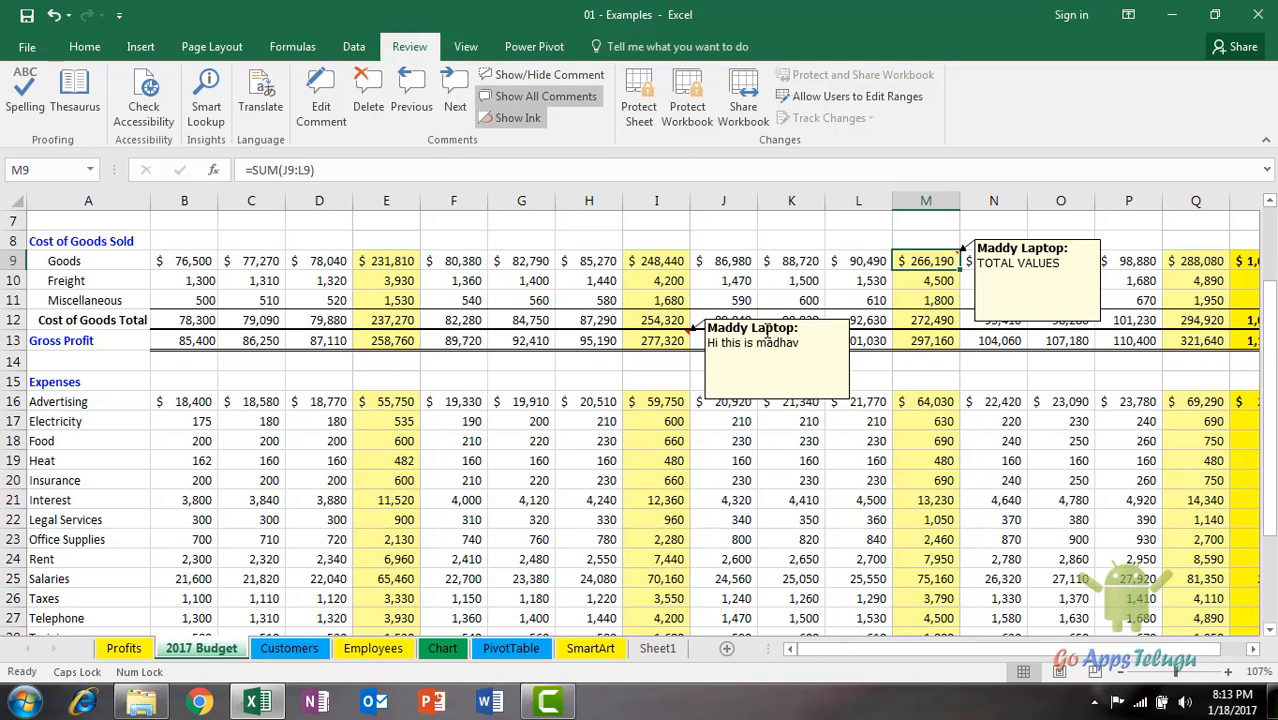
click(588, 380)
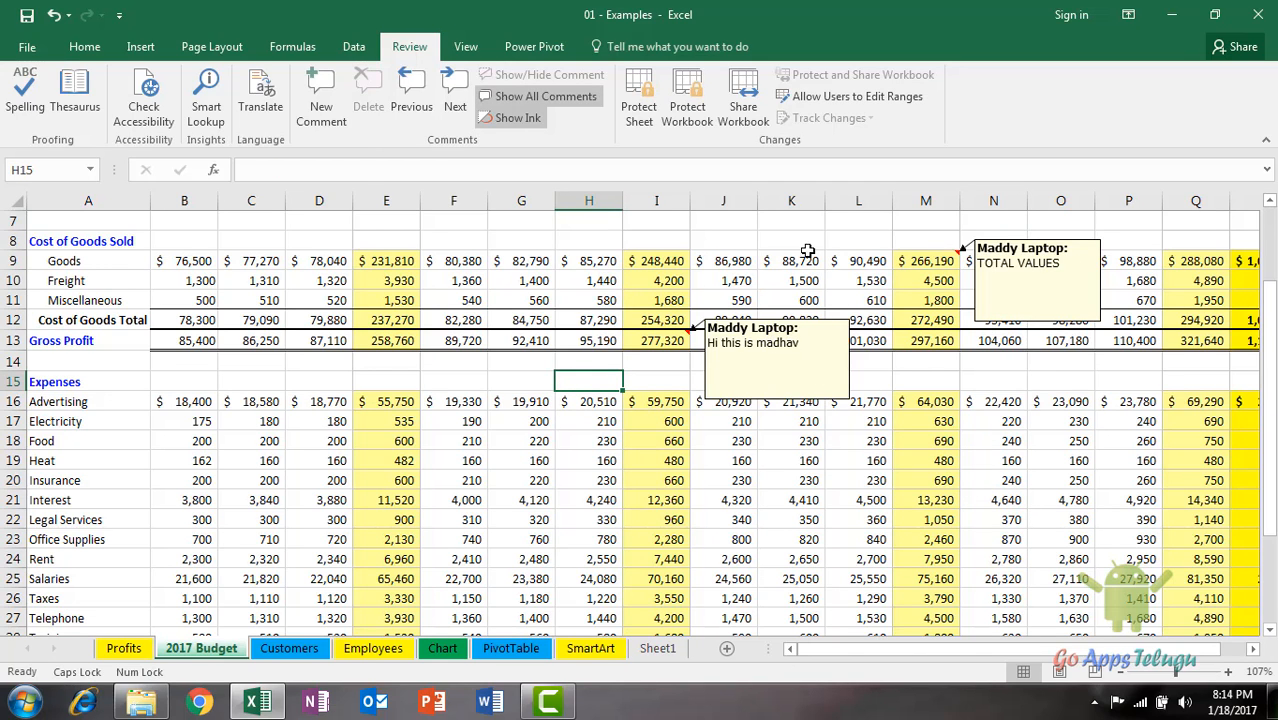
mouse_move(840, 262)
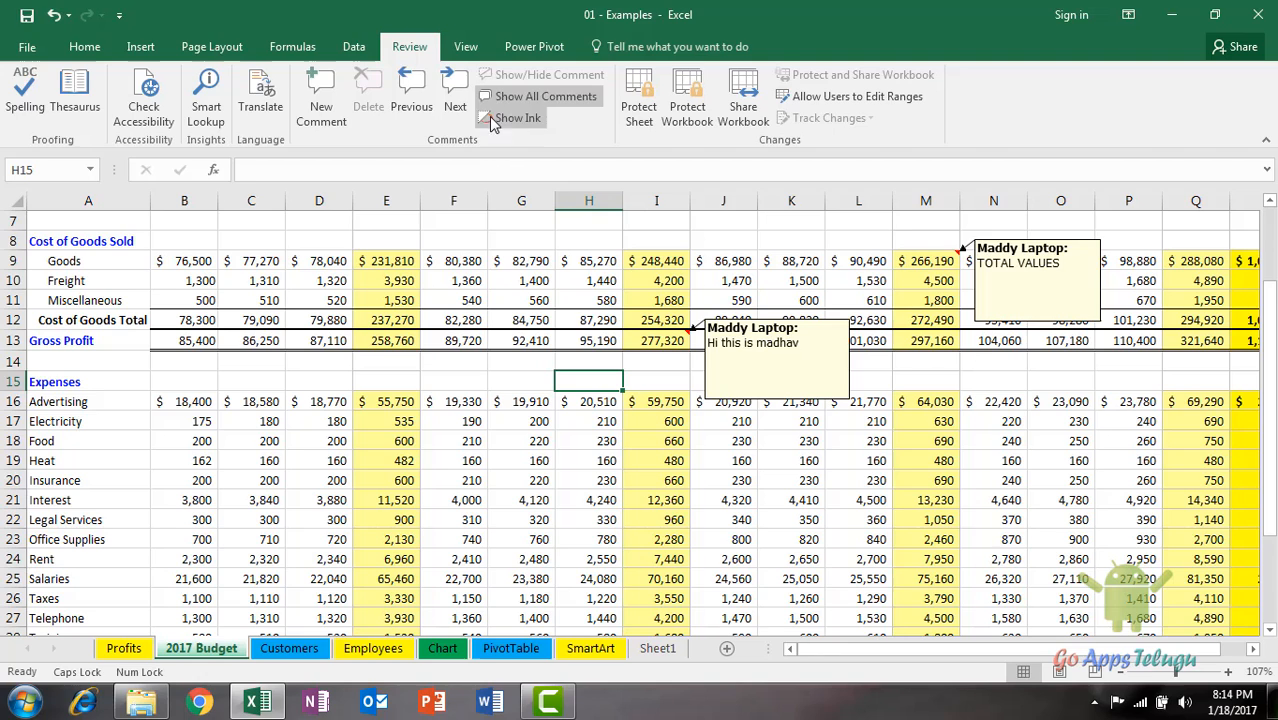
click(544, 96)
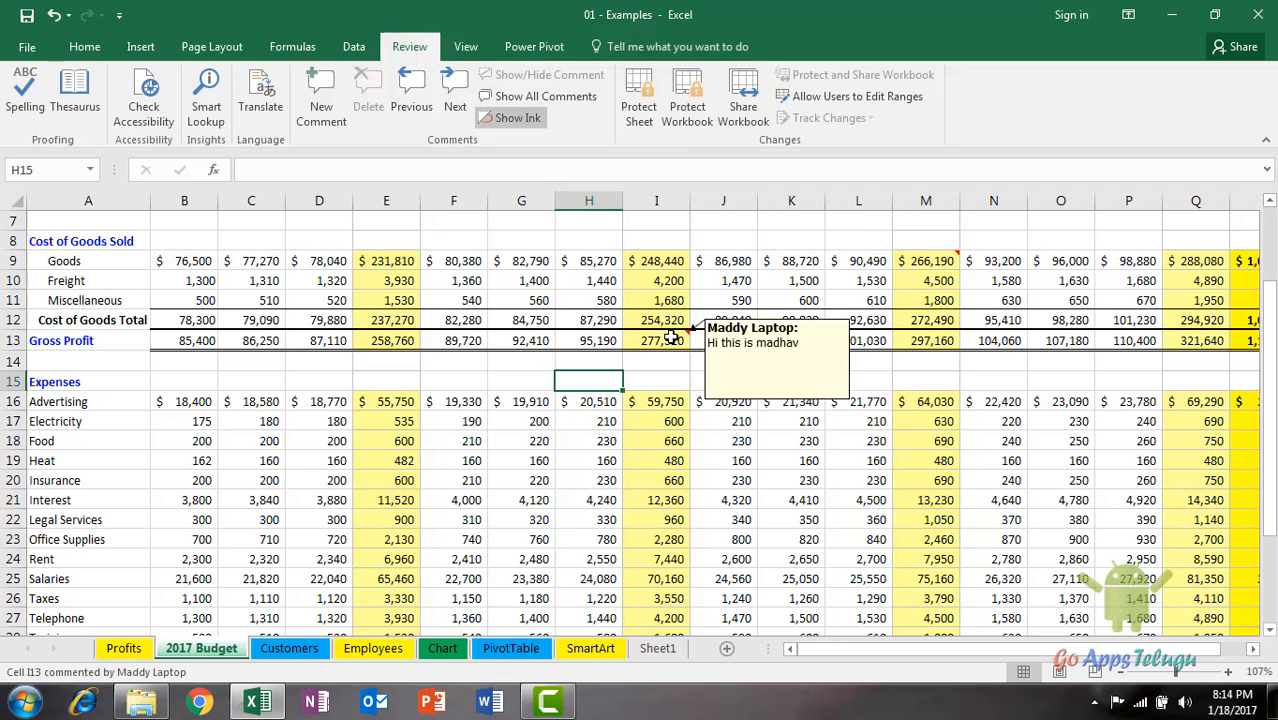
- Pin the I13 greeting comment visible via Show/Hide Comments, then hide it again
right_click(656, 340)
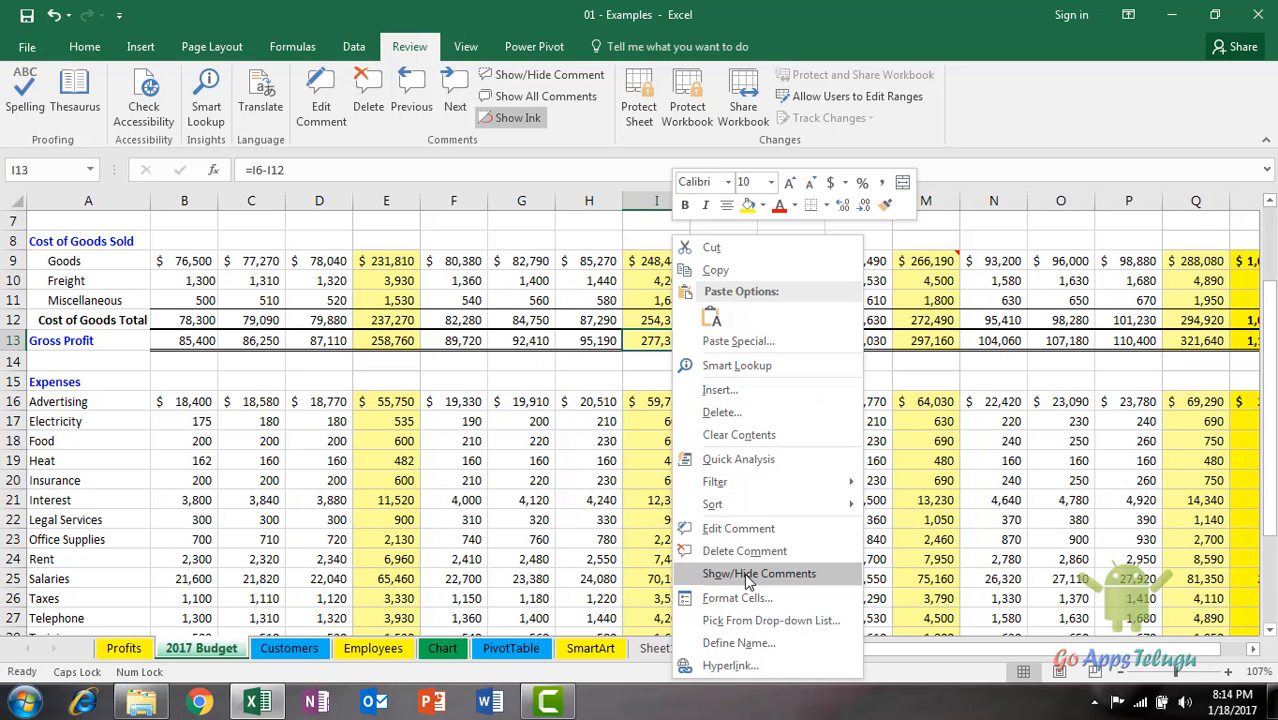
click(760, 572)
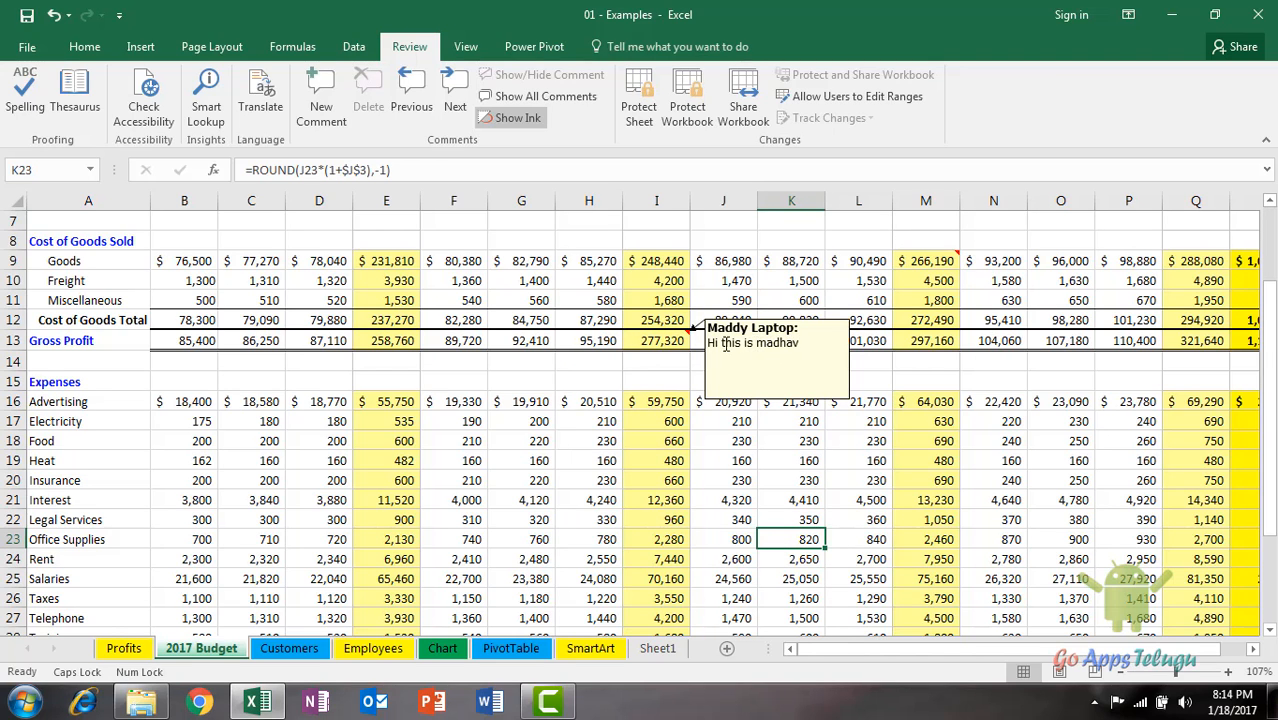
mouse_move(864, 486)
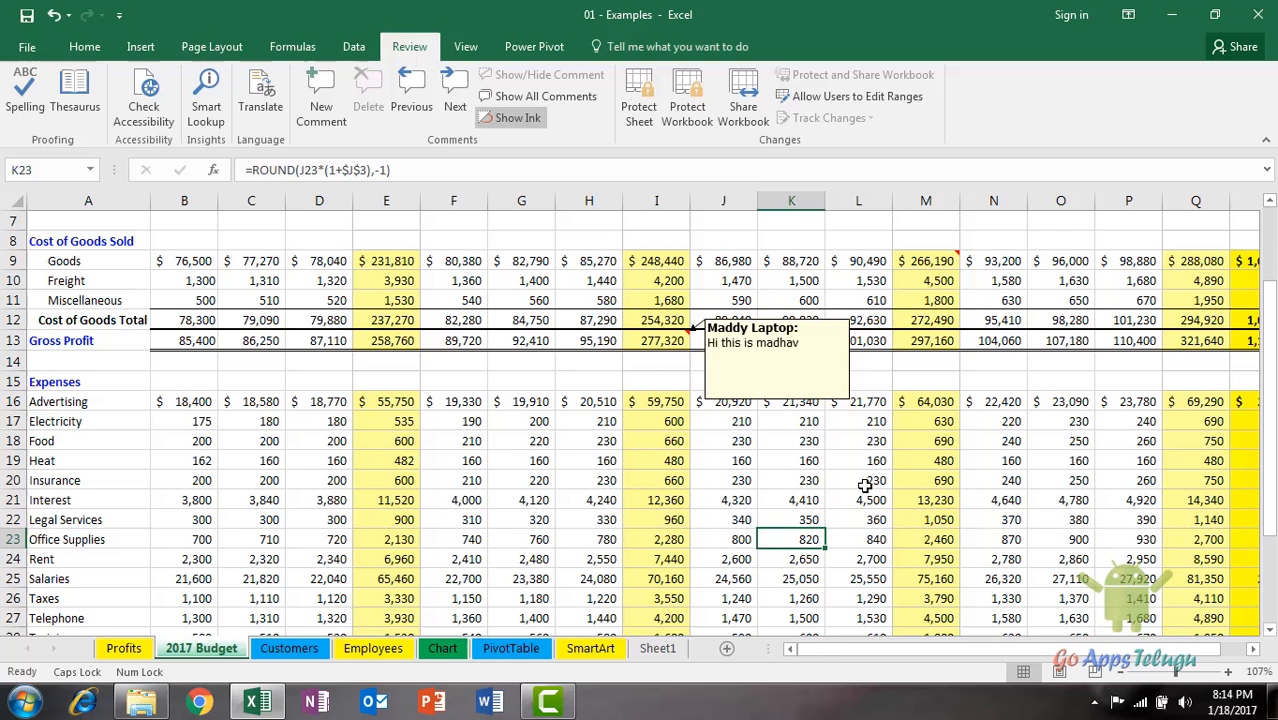
right_click(656, 340)
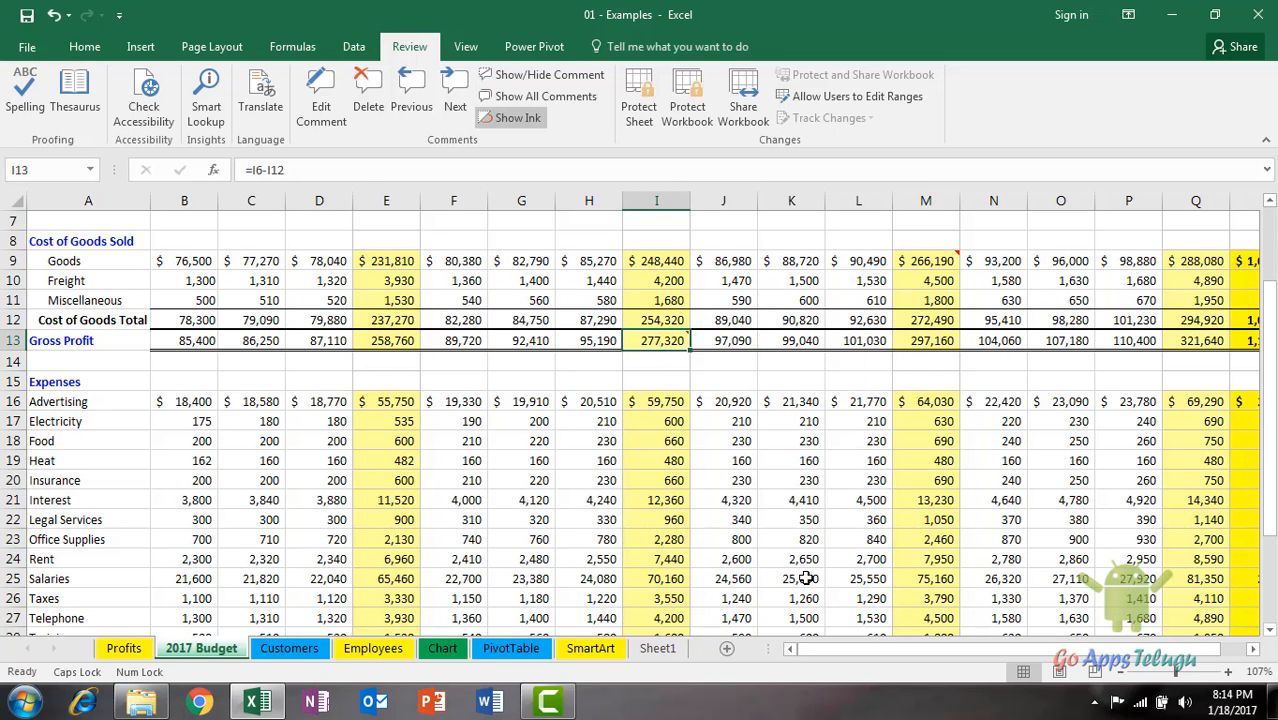
click(792, 578)
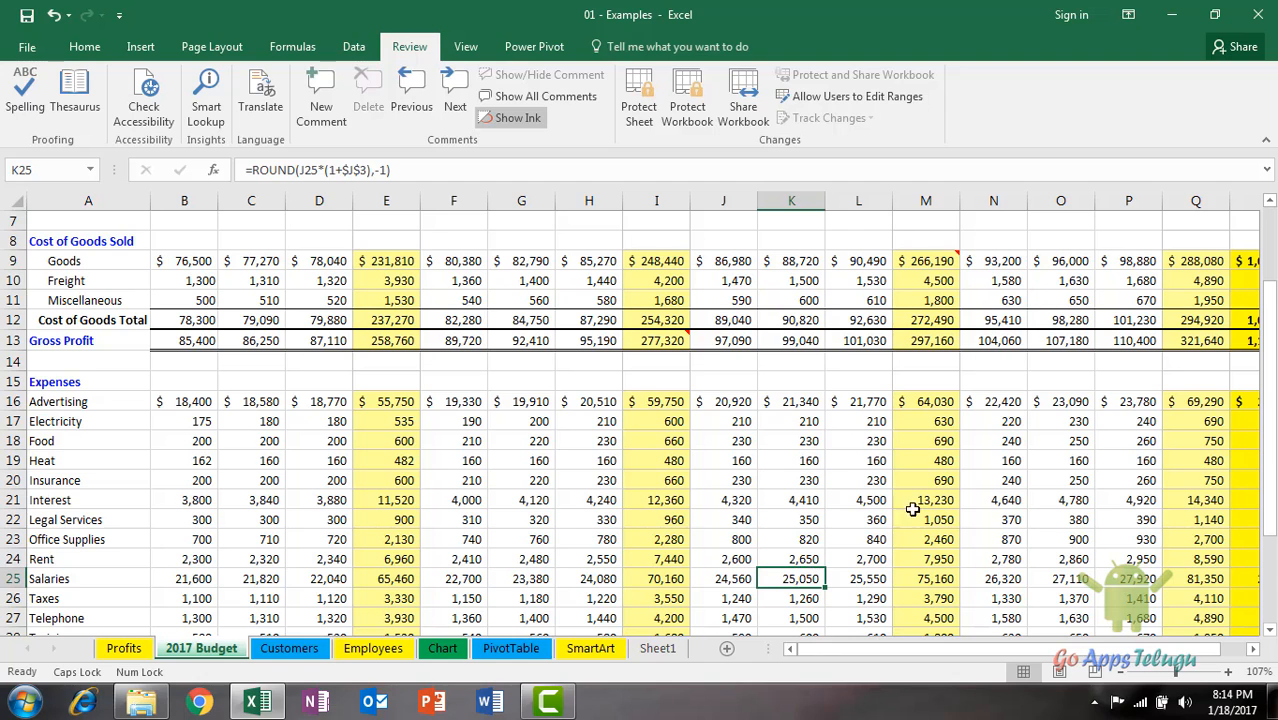
mouse_move(782, 448)
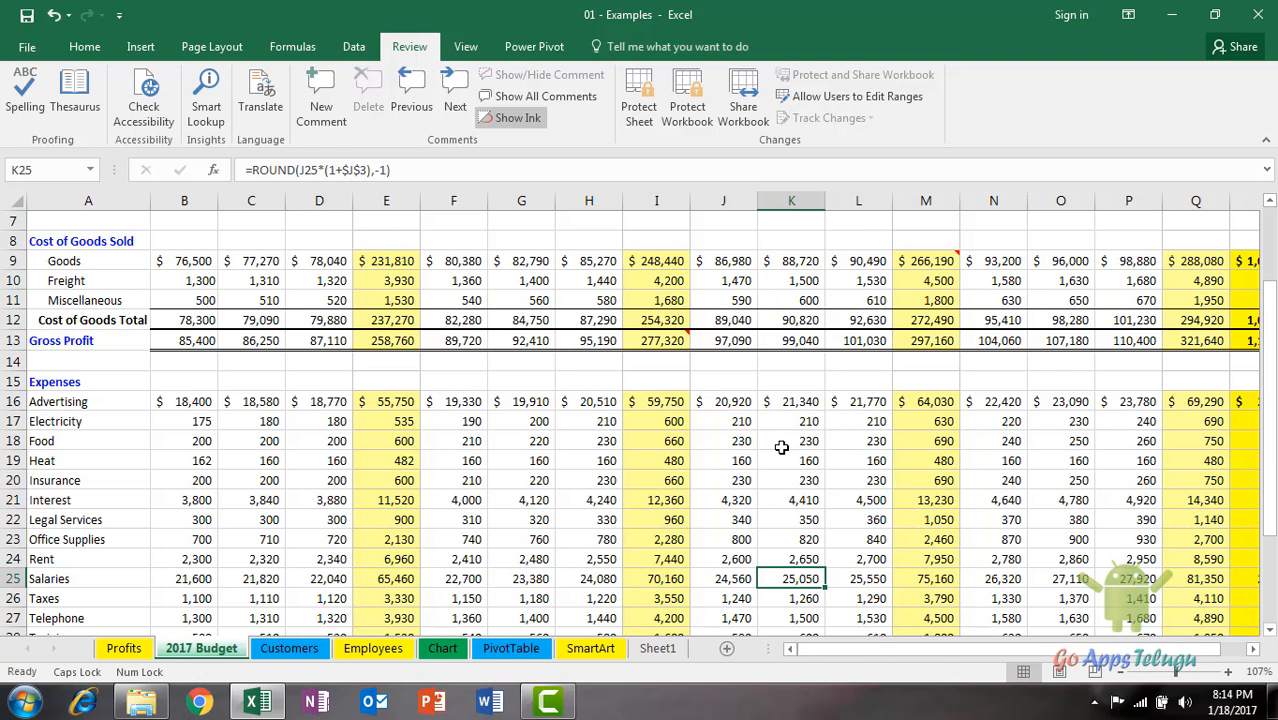
mouse_move(676, 350)
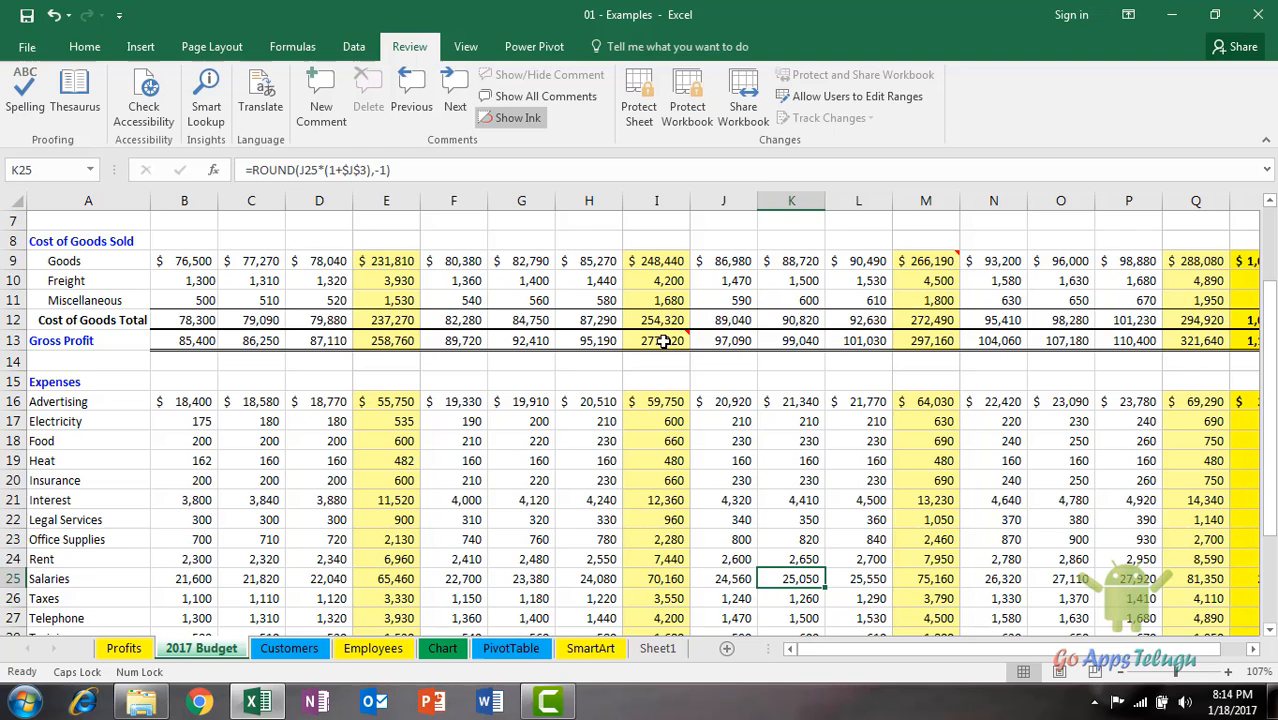
right_click(656, 340)
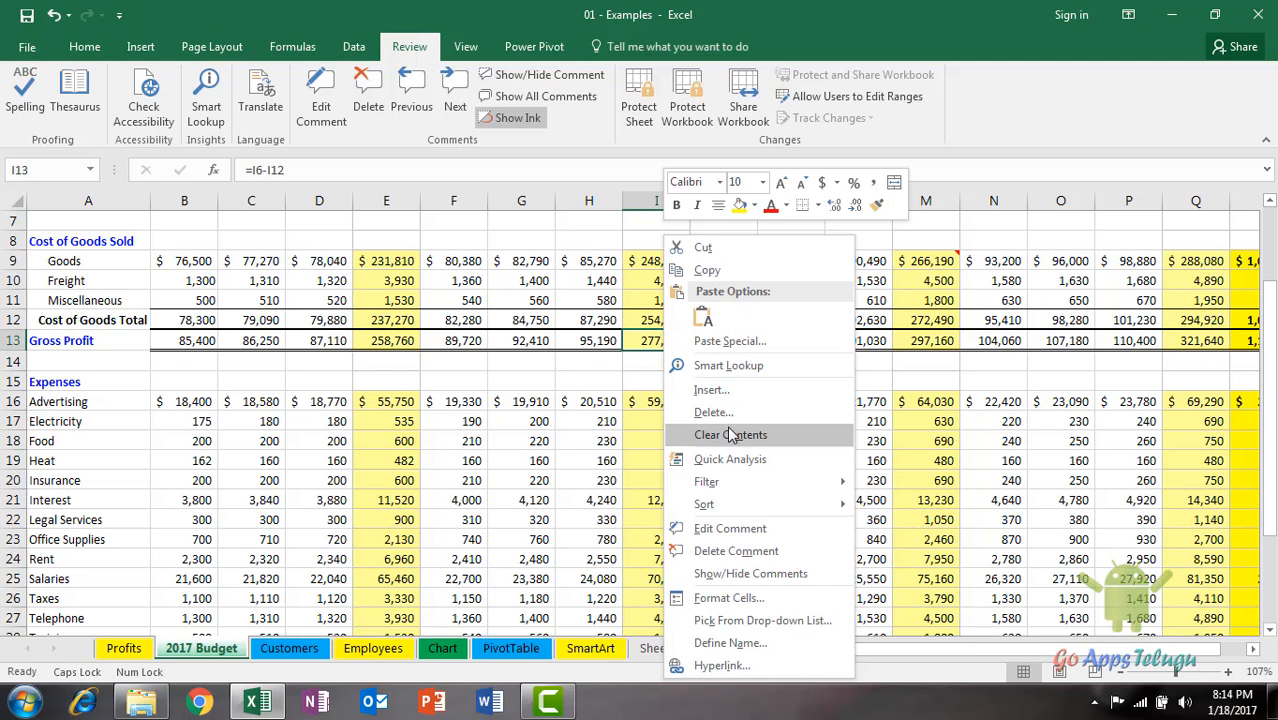
mouse_move(736, 552)
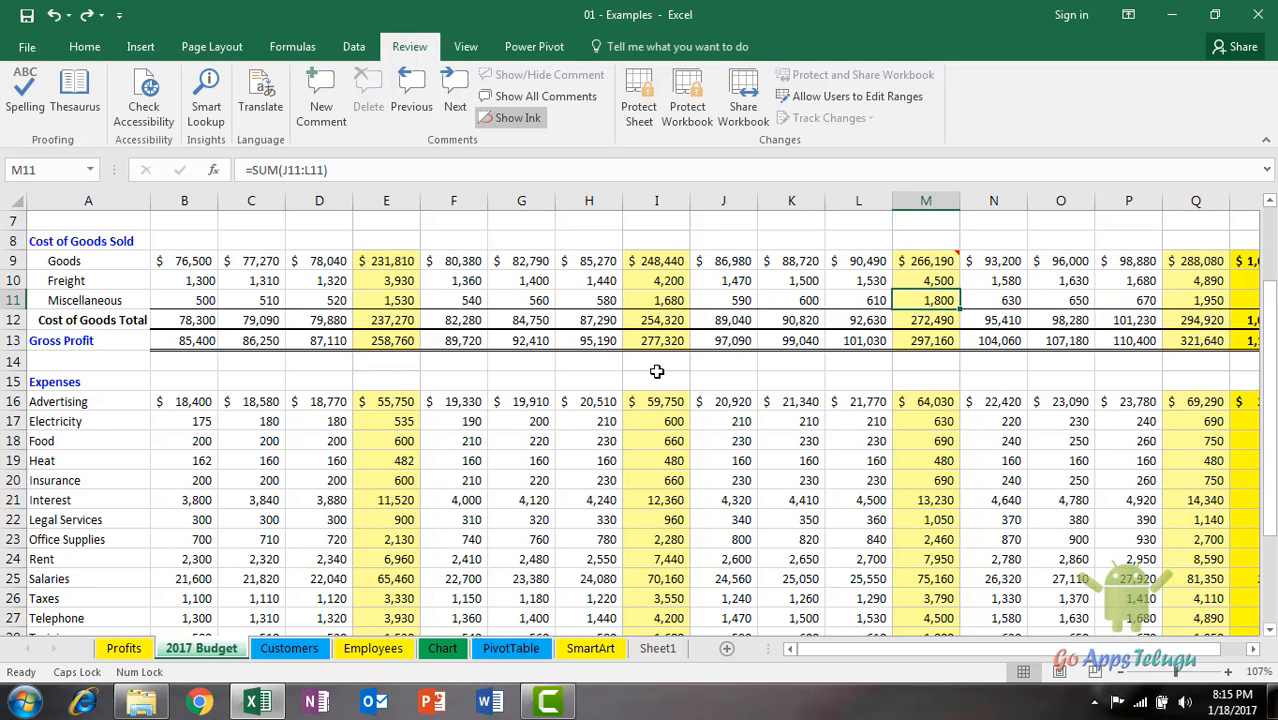
- Edit the I13 comment with Shift+F2 to add 'Total values' text, then delete the comment
click(656, 340)
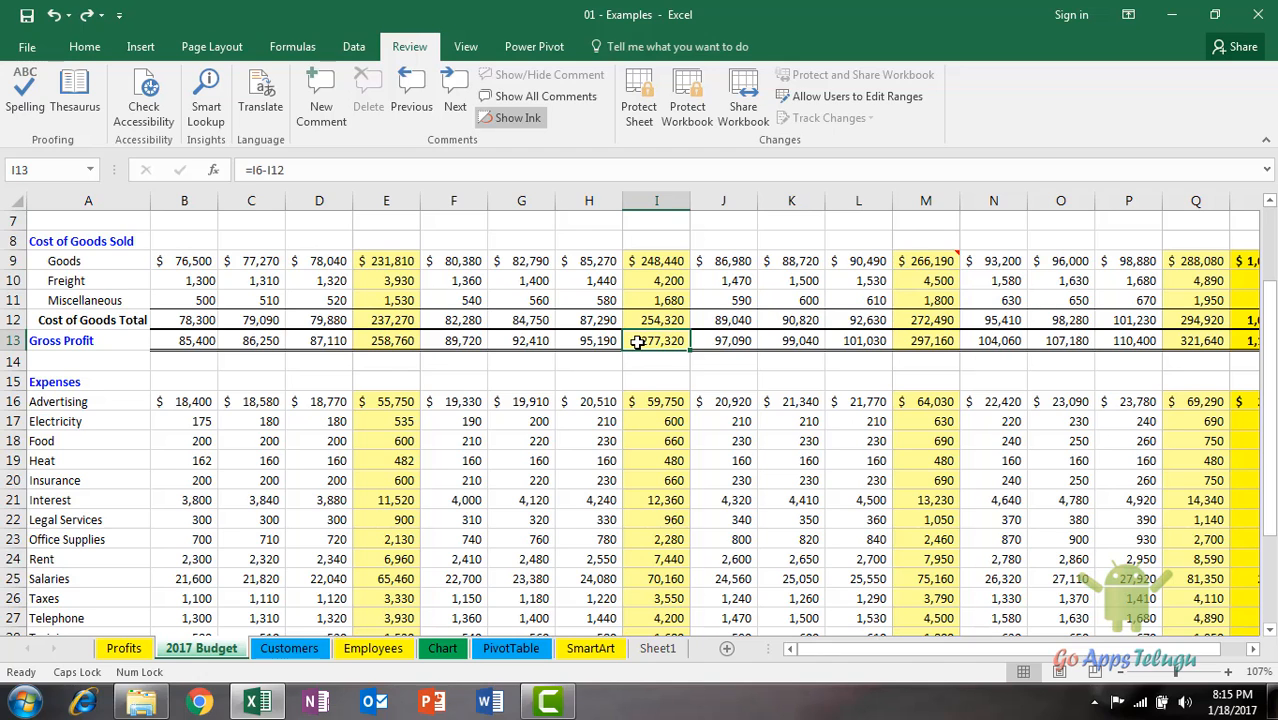
key(Shift+F2)
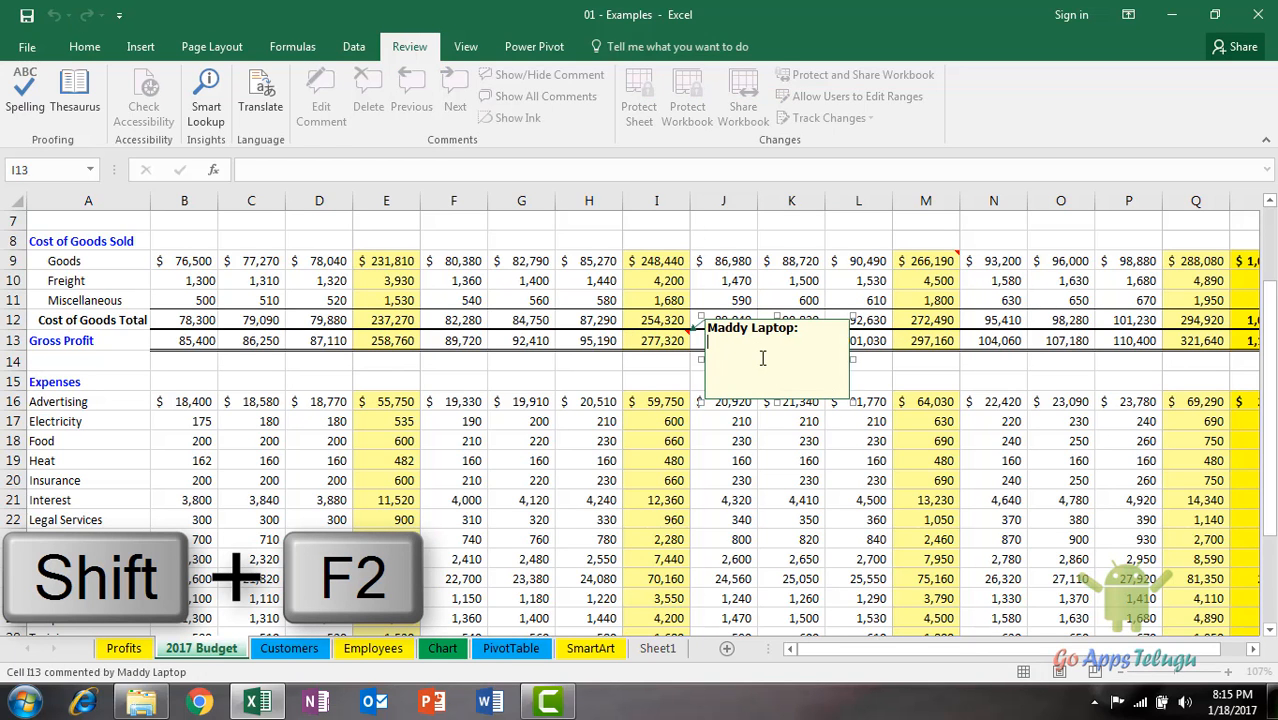
text(m)
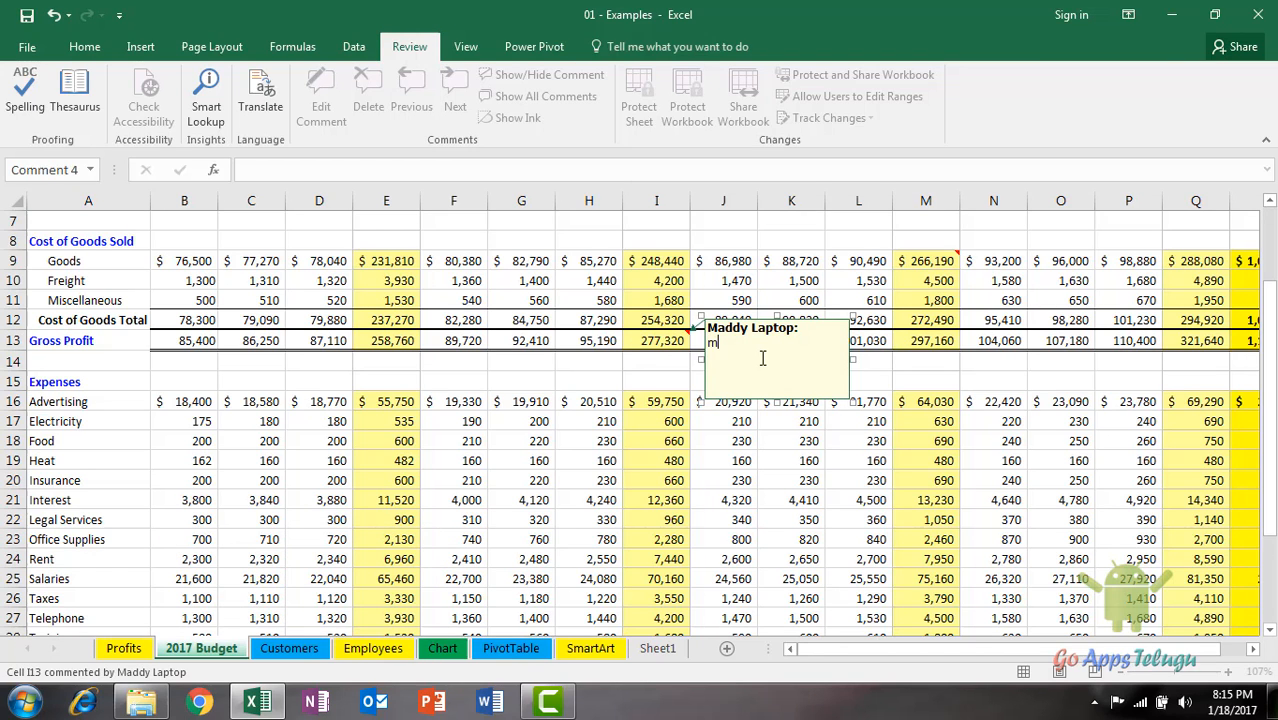
text(Total)
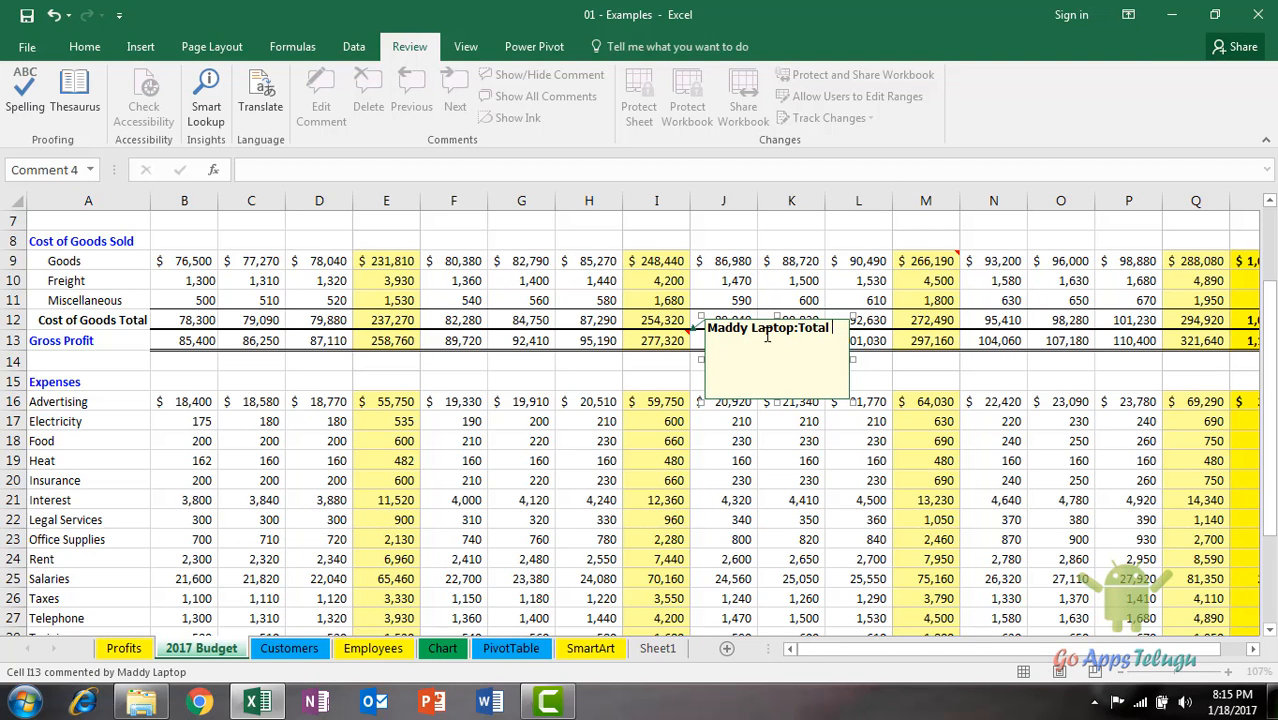
text(values in thei)
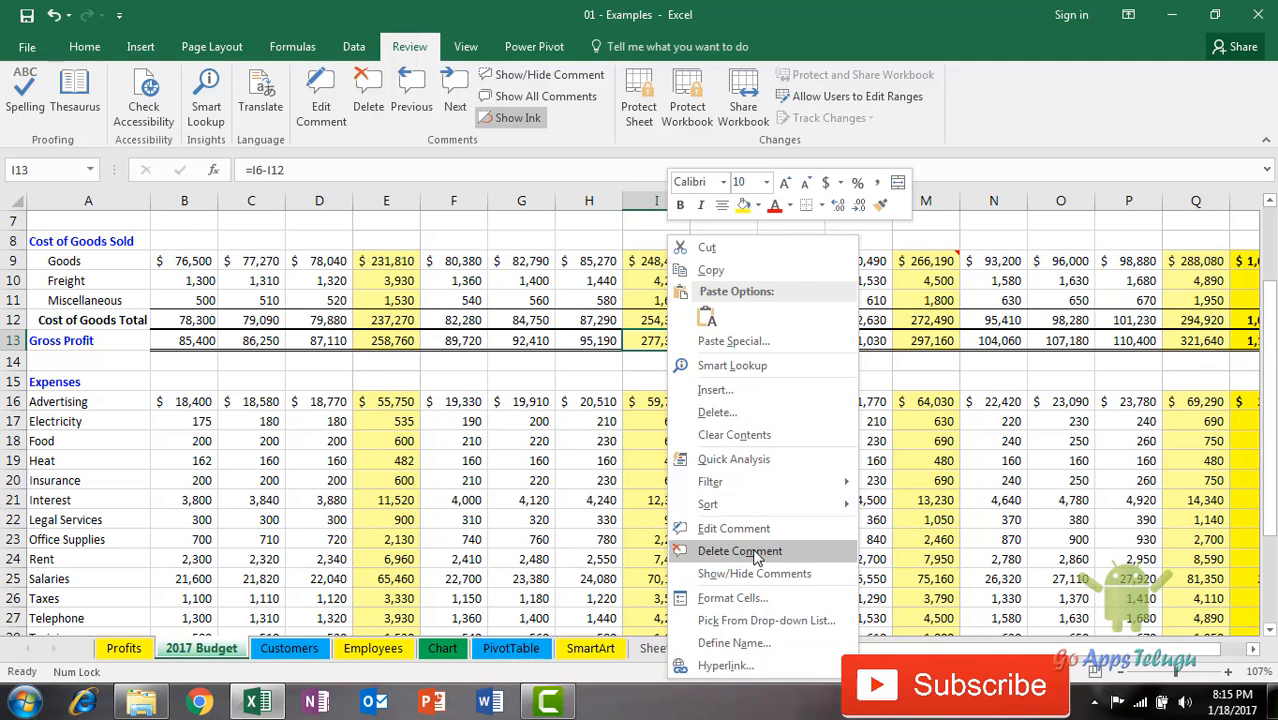
click(740, 550)
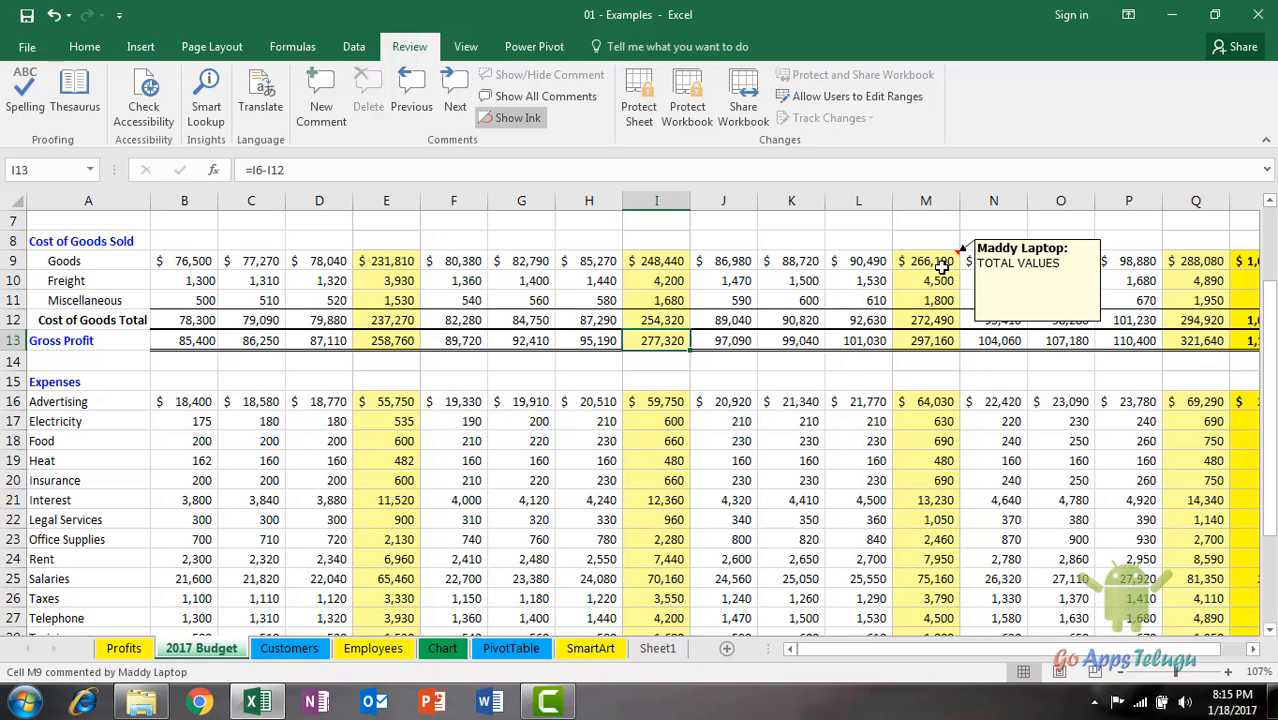